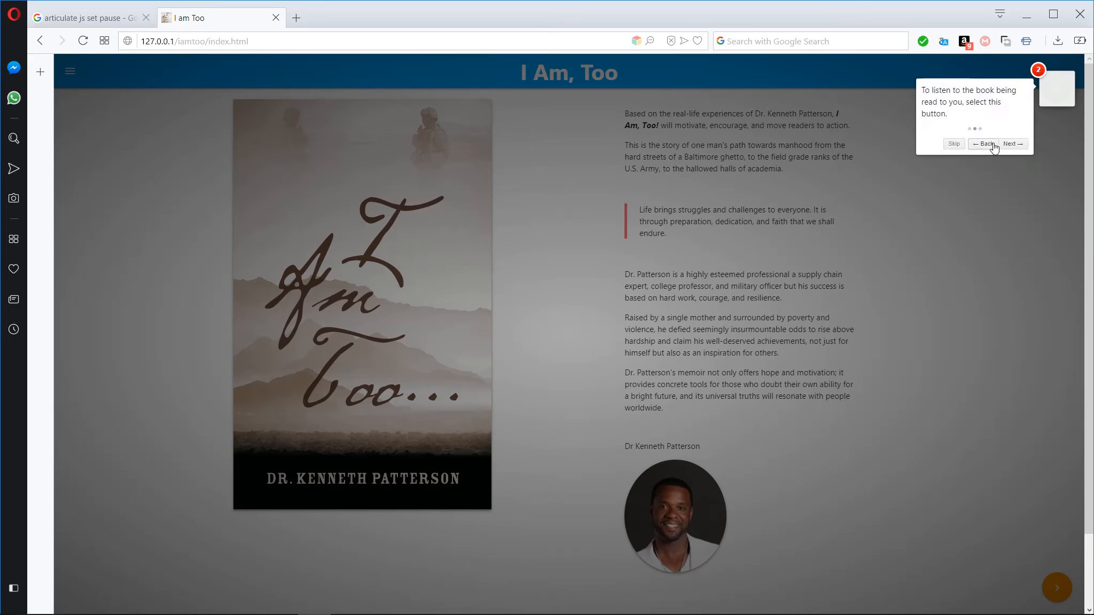
# Step: Step through the onboarding tour tooltips and dismiss the wizard with Done
pyautogui.click(1013, 144)
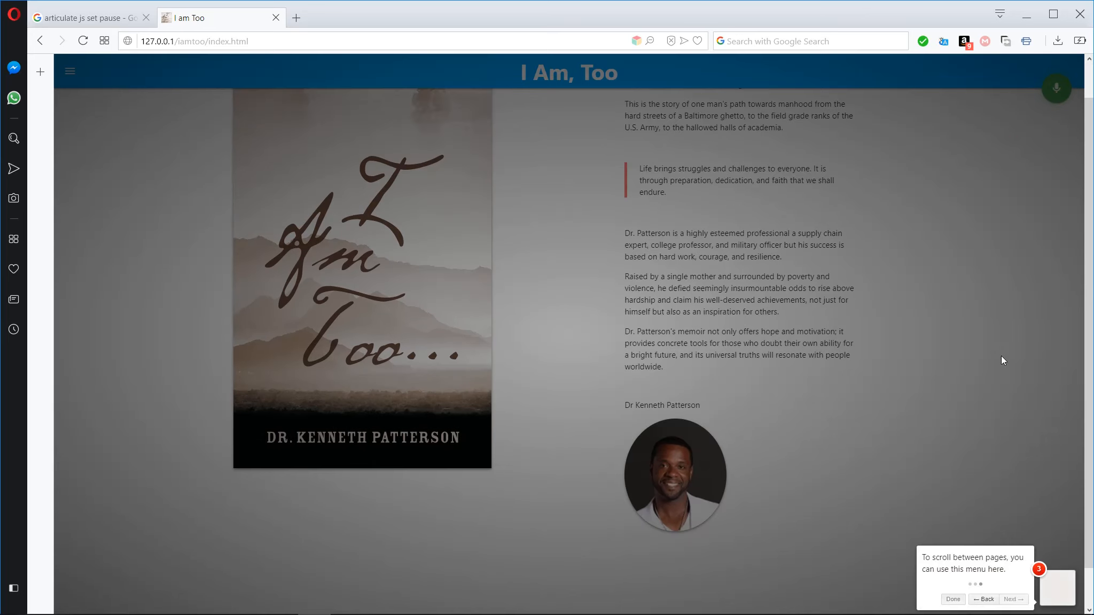
pyautogui.click(952, 599)
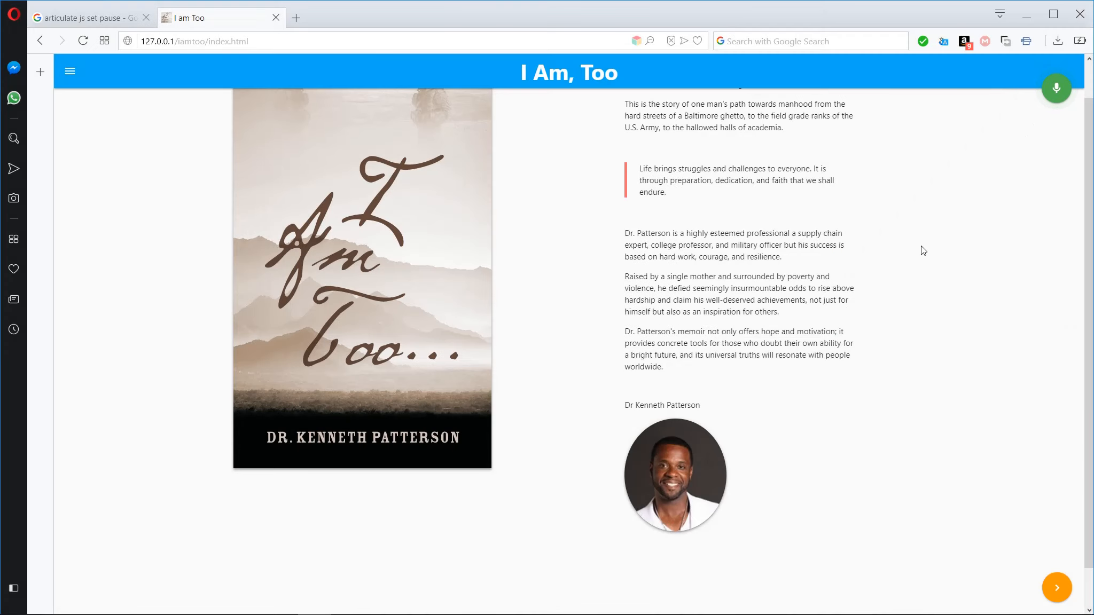
pyautogui.moveTo(969, 246)
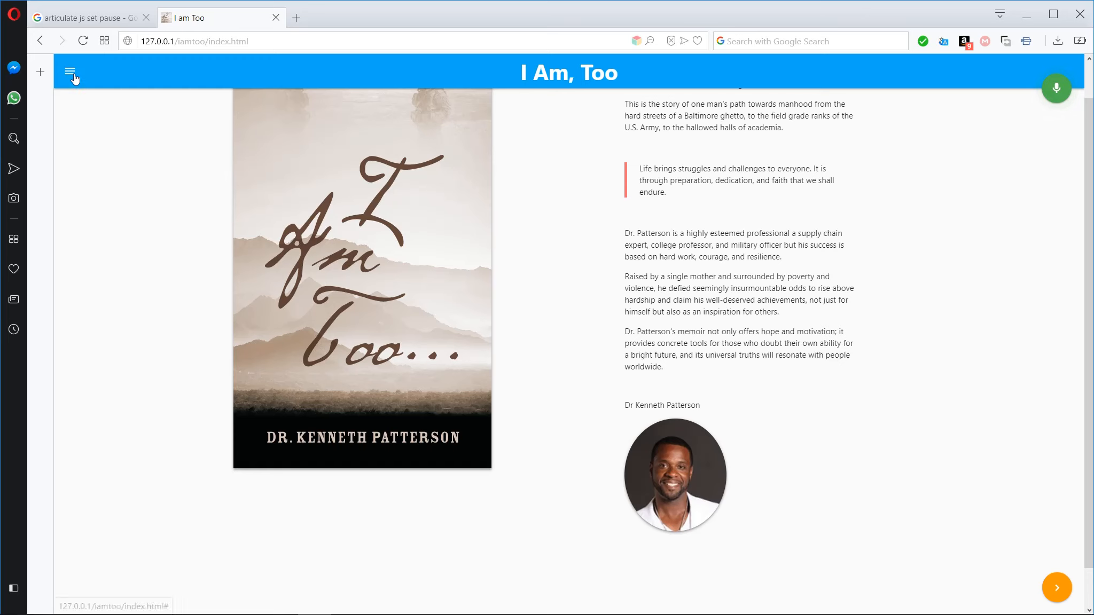
pyautogui.click(70, 72)
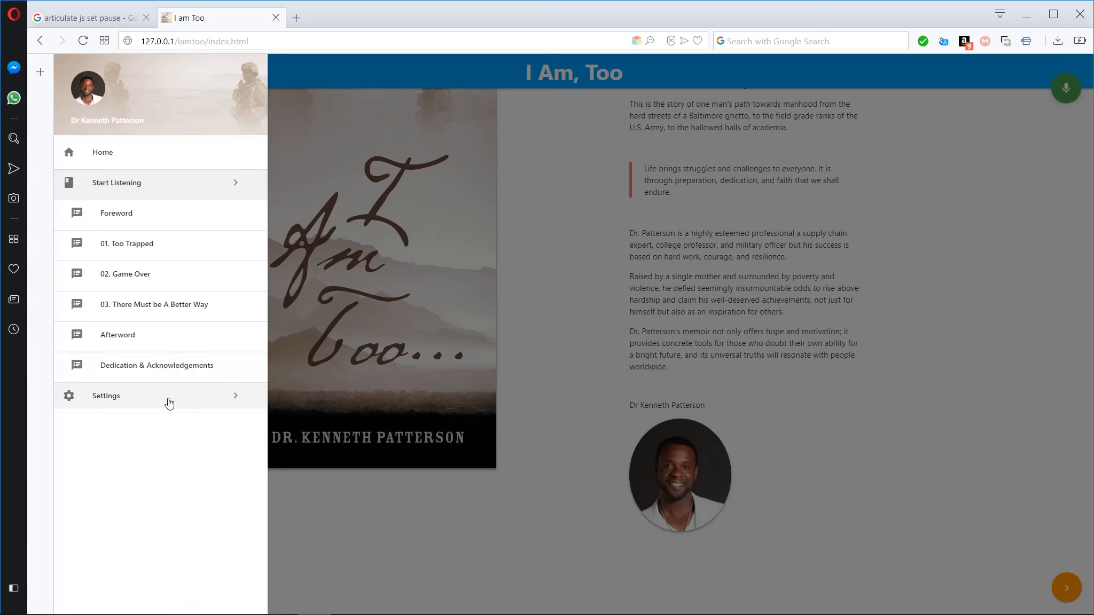
pyautogui.click(167, 396)
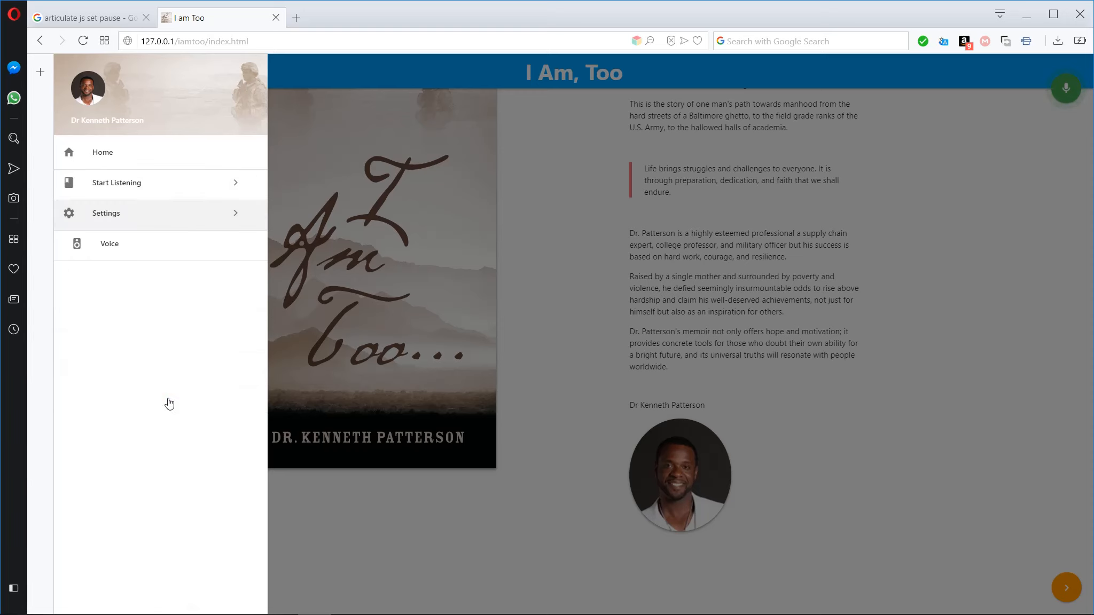
pyautogui.moveTo(342, 502)
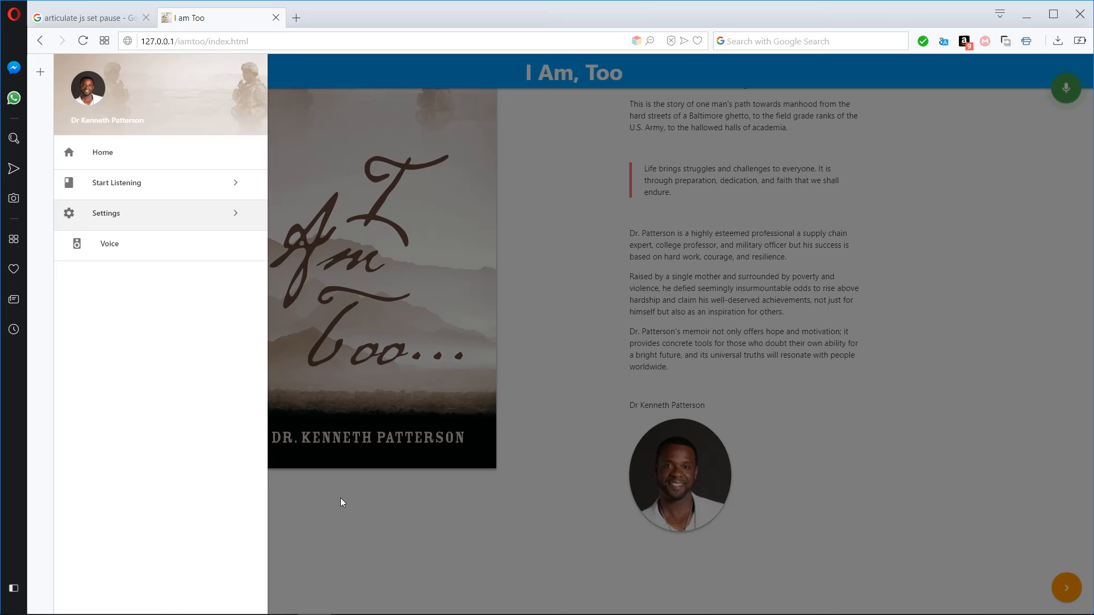
pyautogui.moveTo(715, 280)
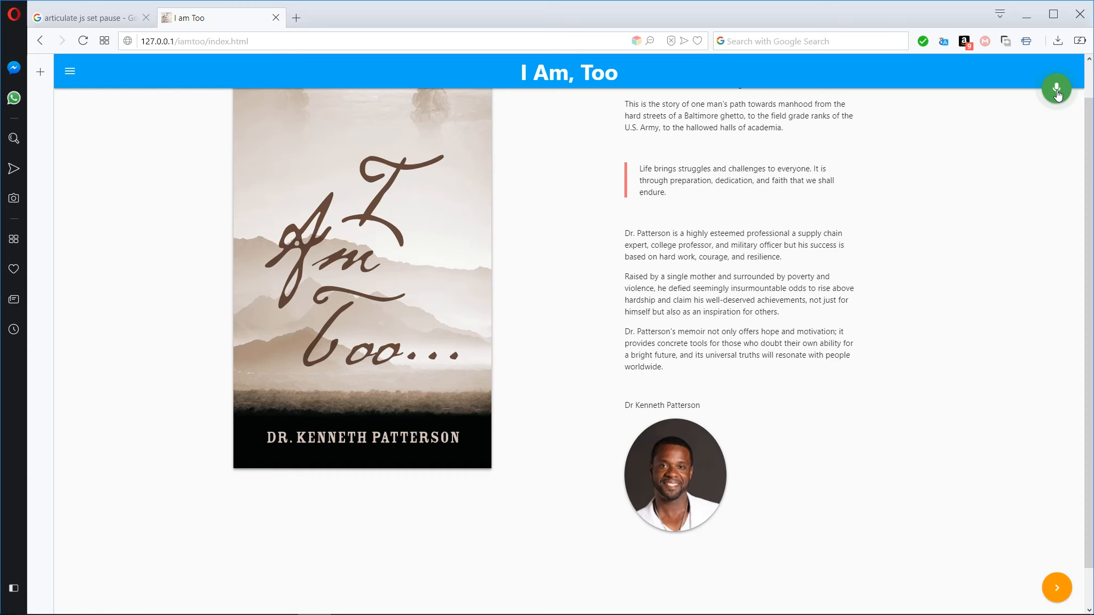
# Step: Go to Settings > Voice from the side menu, then reopen the menu
pyautogui.click(70, 70)
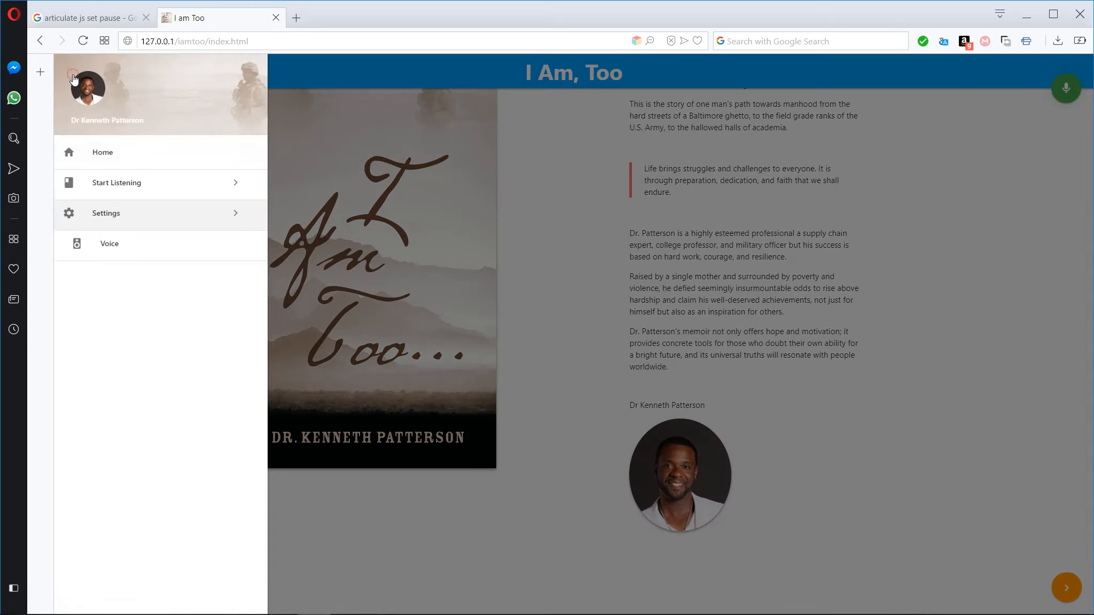
pyautogui.click(110, 244)
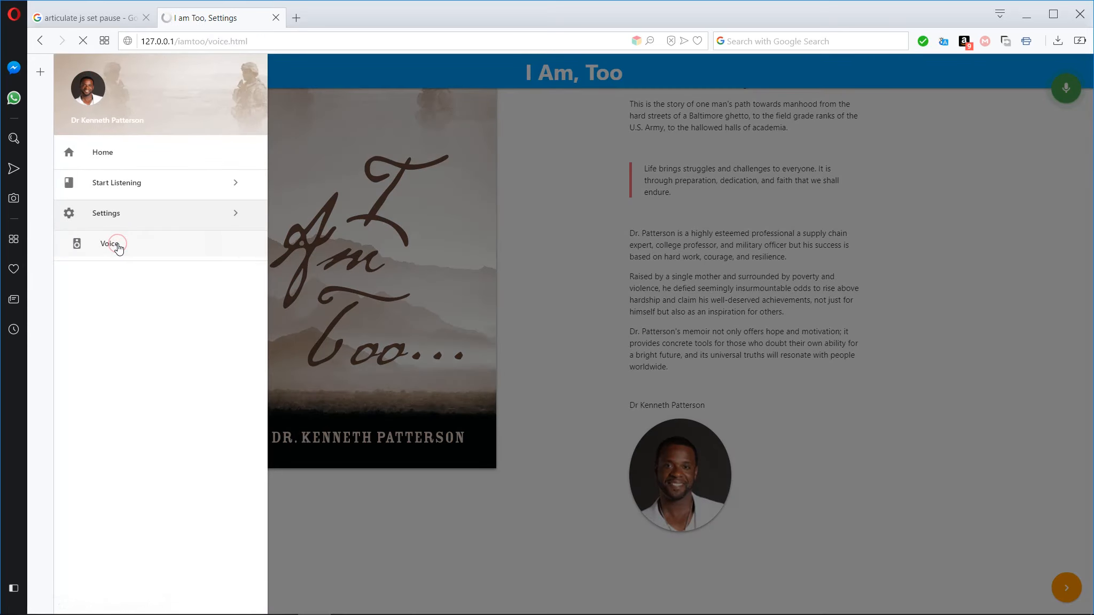
pyautogui.click(110, 244)
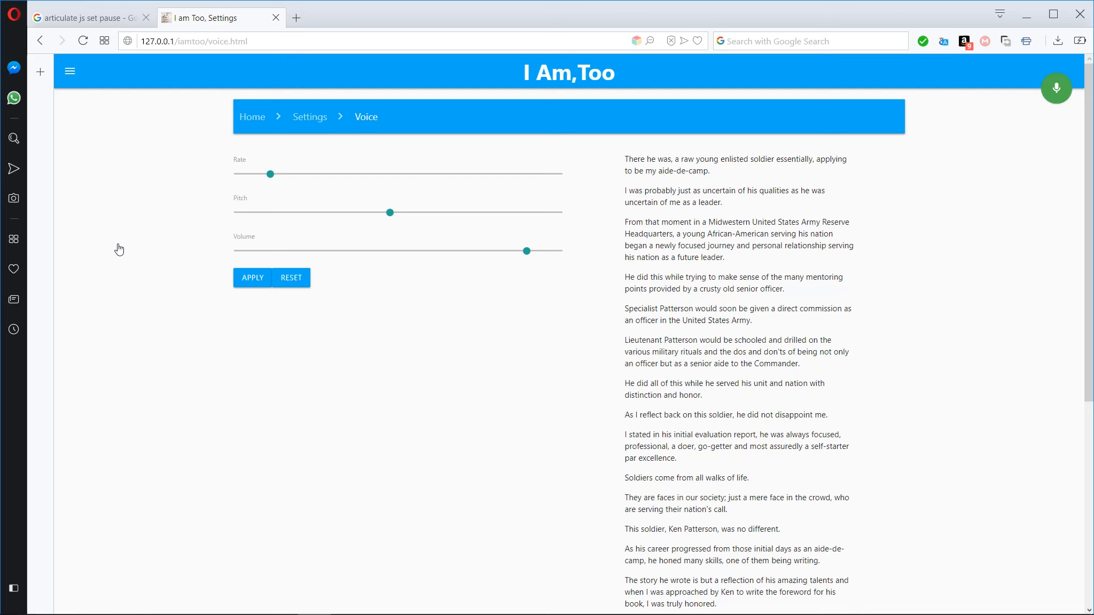
pyautogui.moveTo(118, 168)
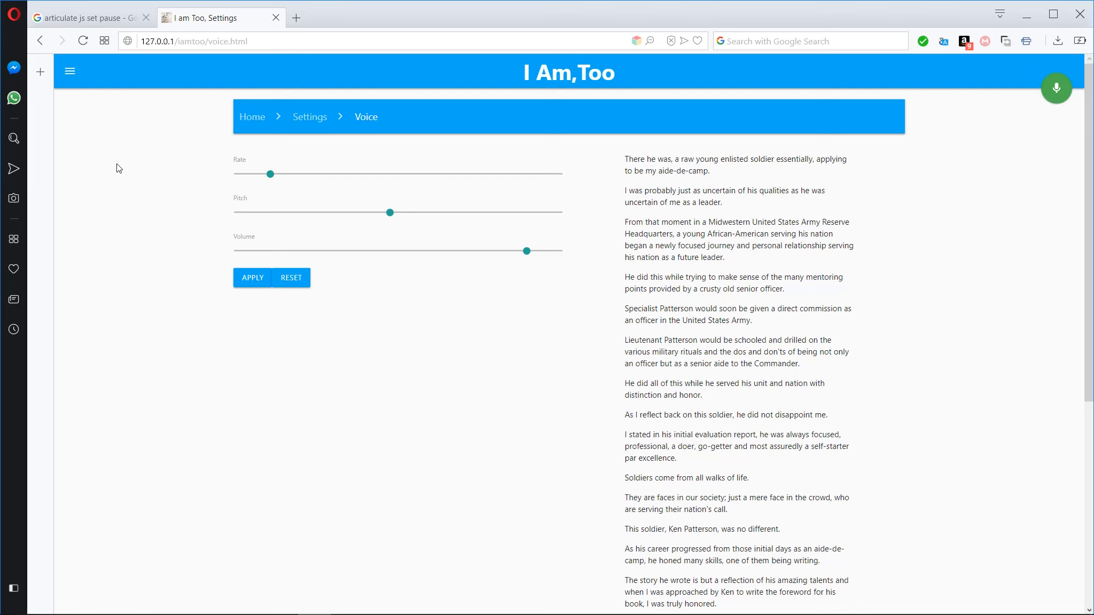
pyautogui.click(69, 71)
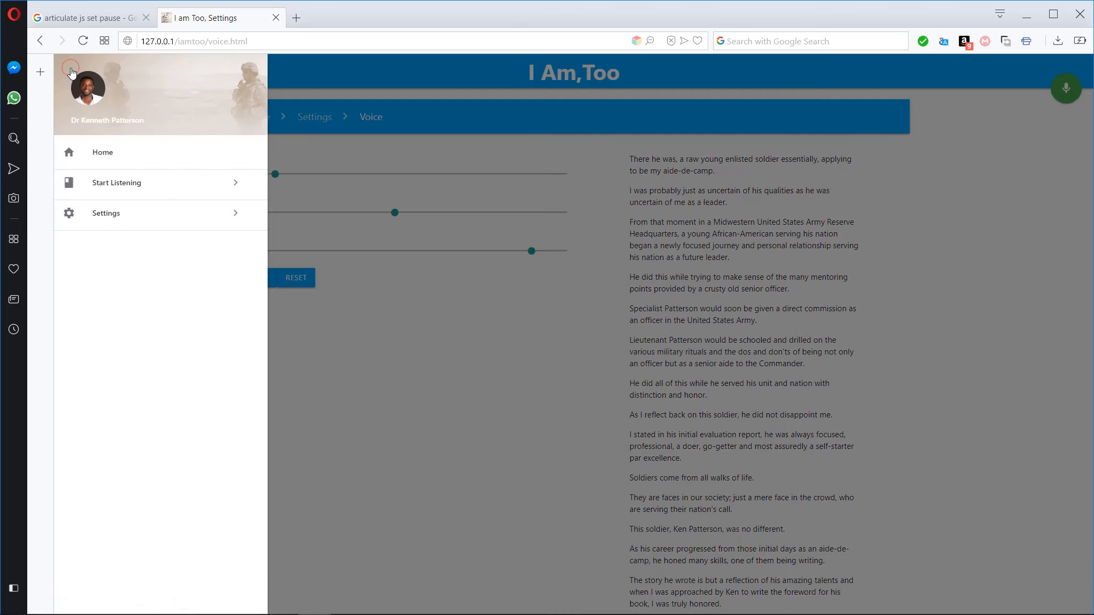
# Step: Expand Start Listening and open chapter 01. Too Trapped
pyautogui.click(117, 183)
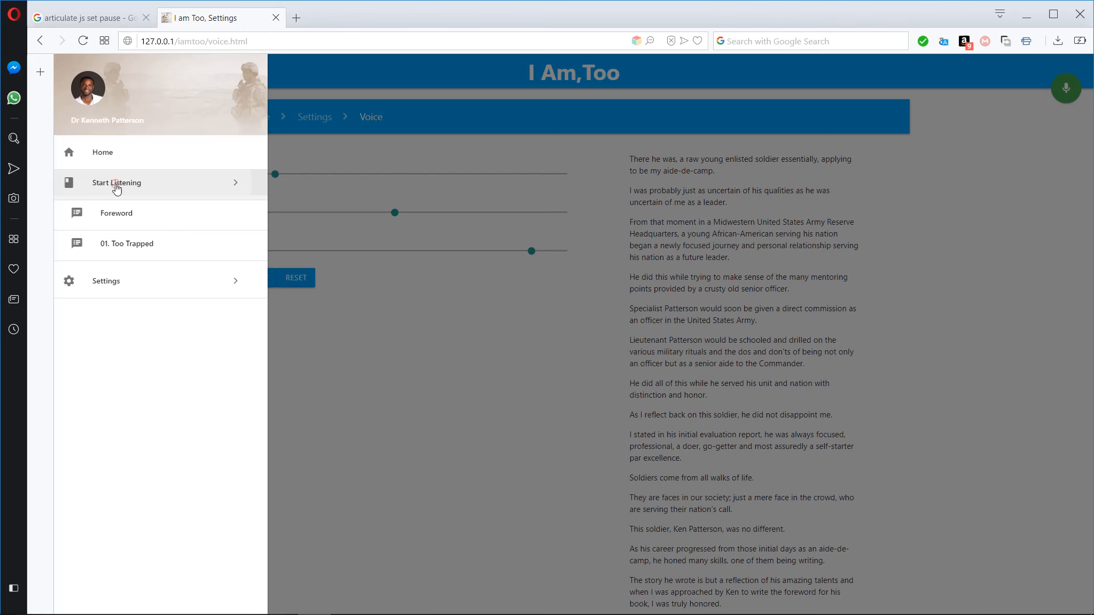
pyautogui.click(127, 244)
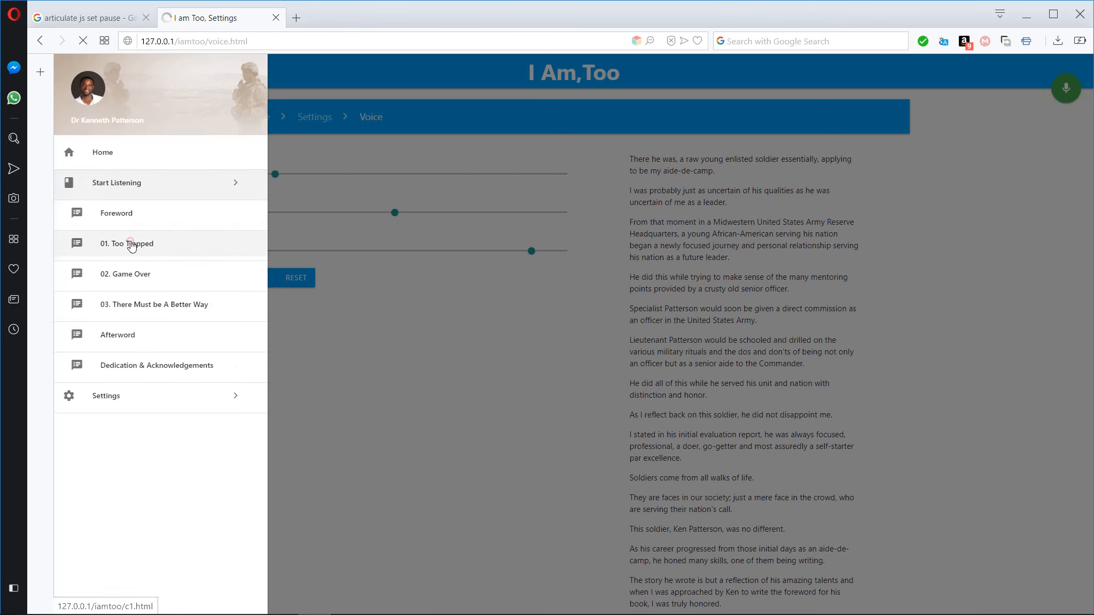
pyautogui.click(126, 244)
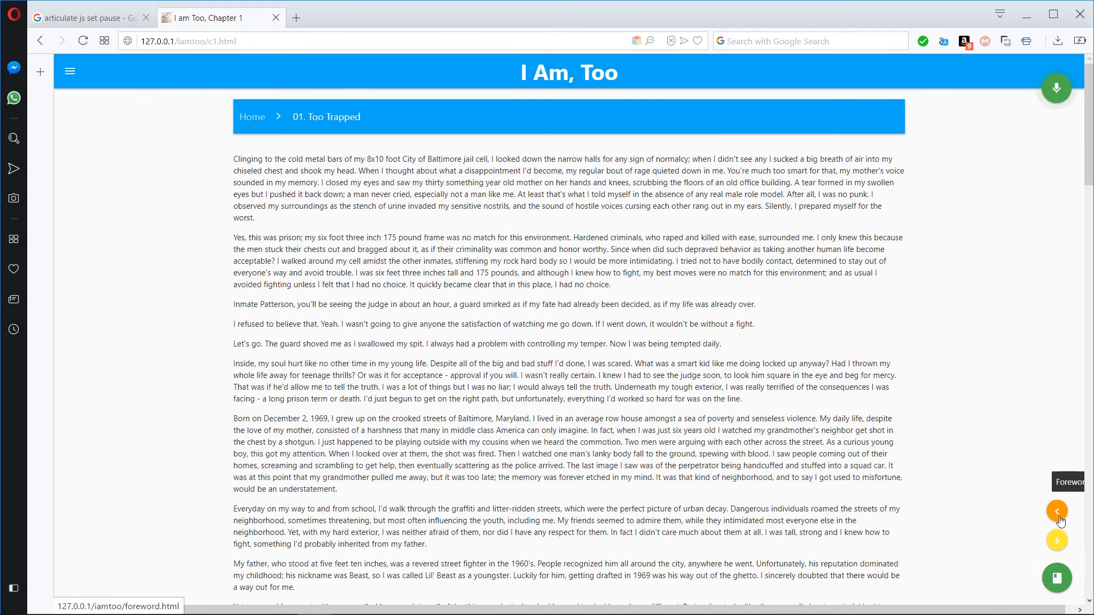
# Step: Page back to the Foreword, then forward through chapters 01–03 to the Afterword
pyautogui.click(1056, 511)
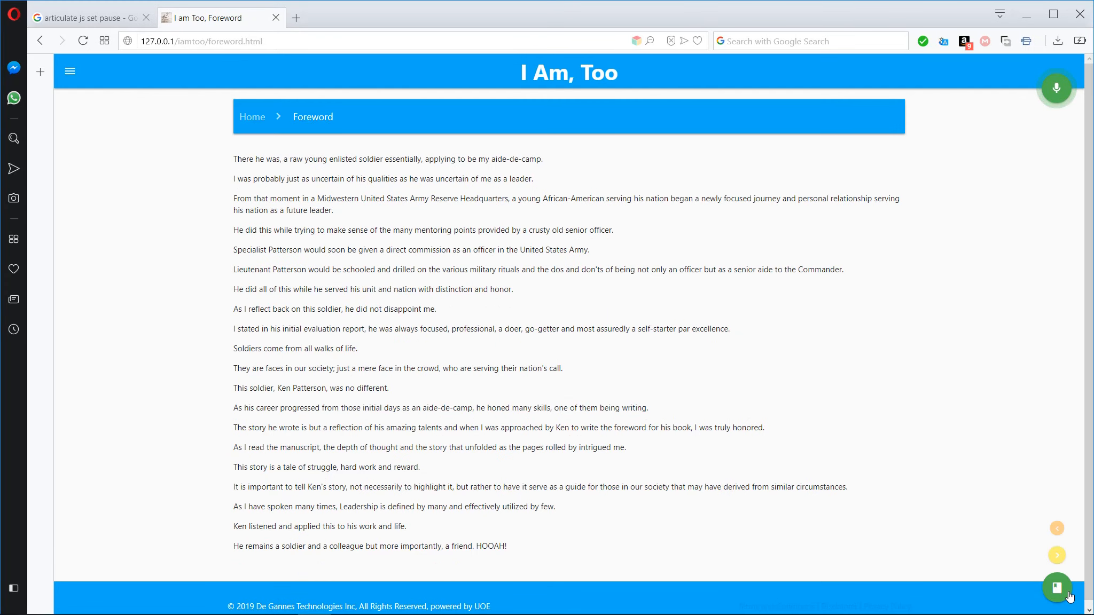
pyautogui.click(1056, 554)
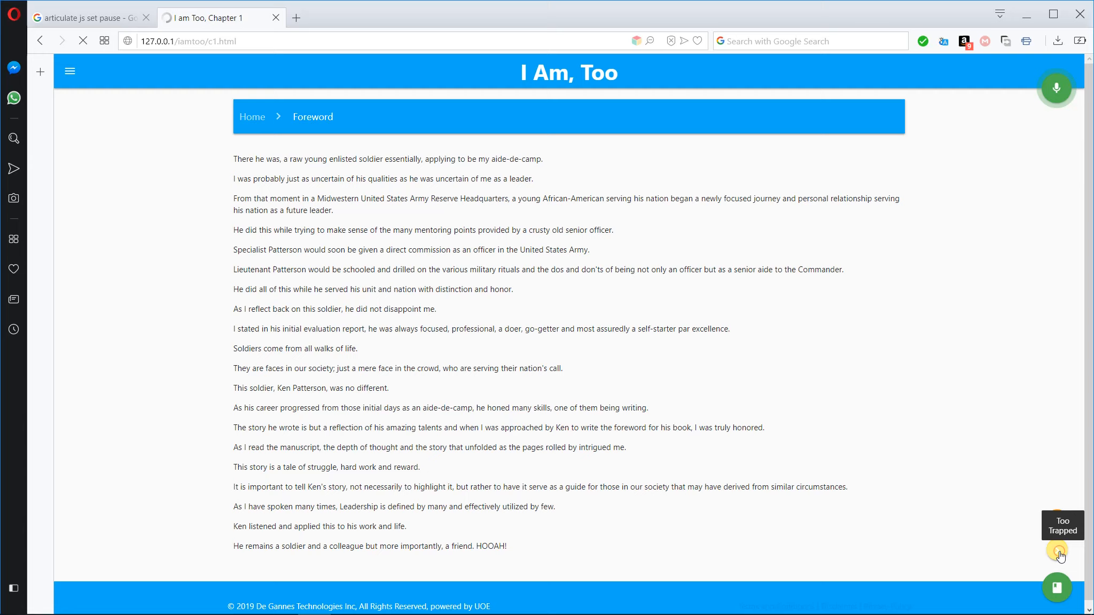
pyautogui.click(1057, 551)
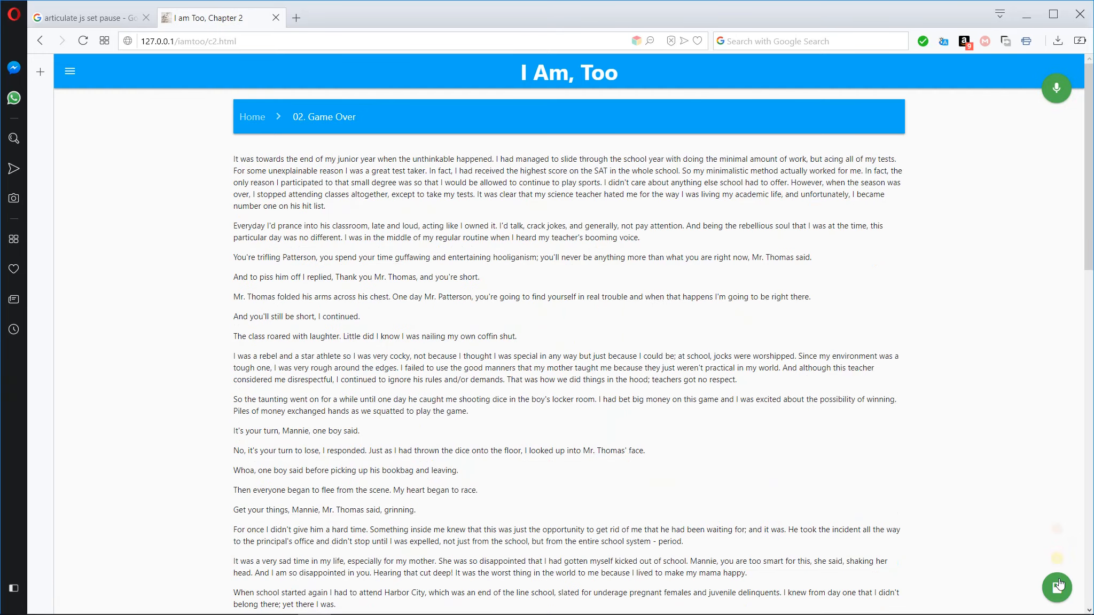
pyautogui.click(1058, 554)
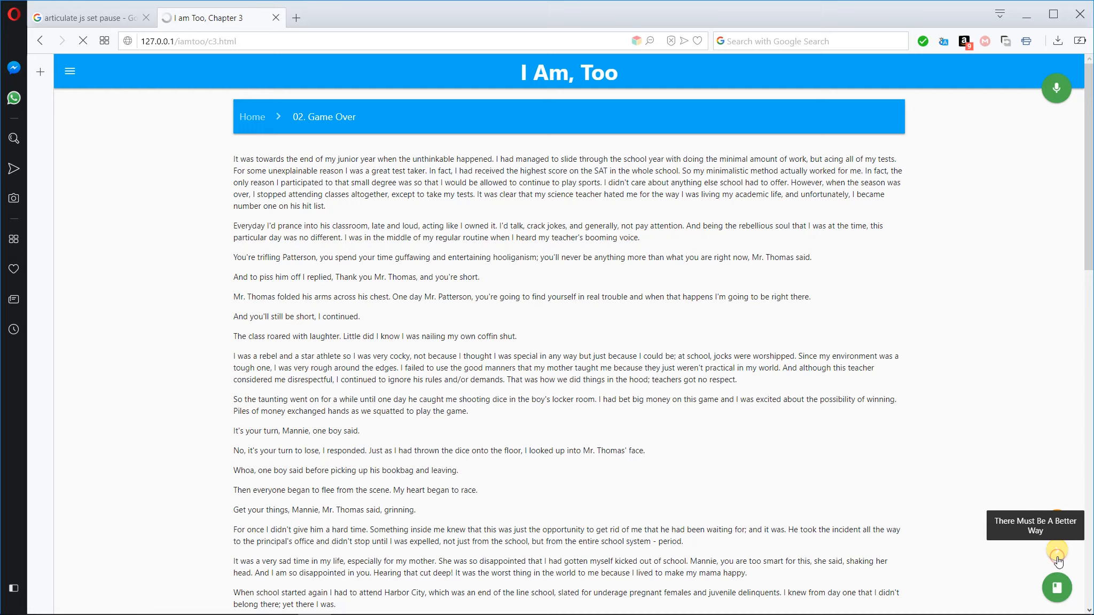
pyautogui.click(1056, 551)
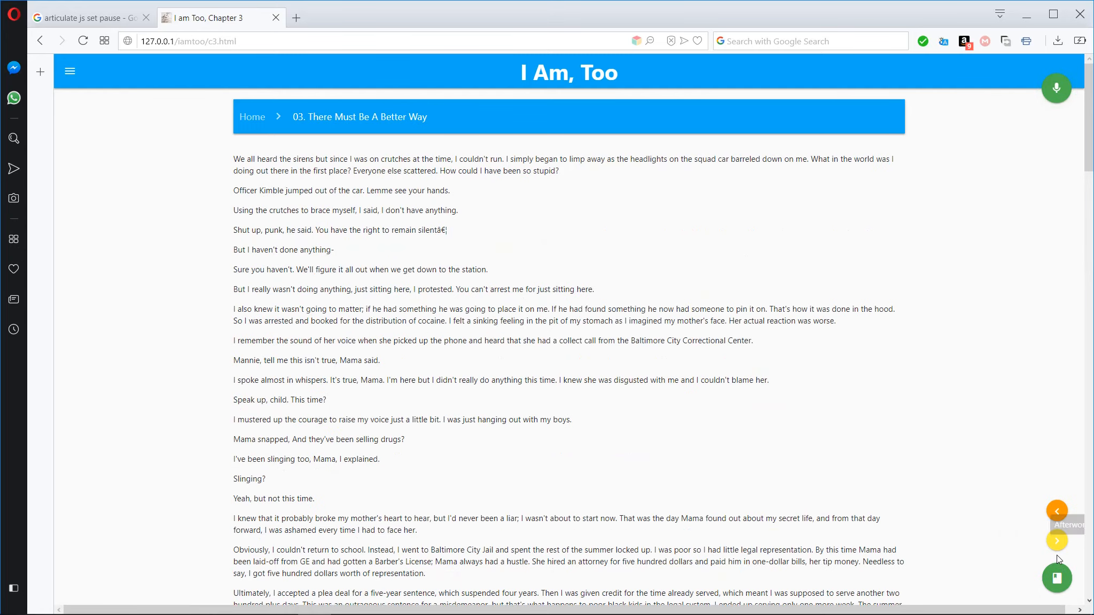
pyautogui.click(1058, 542)
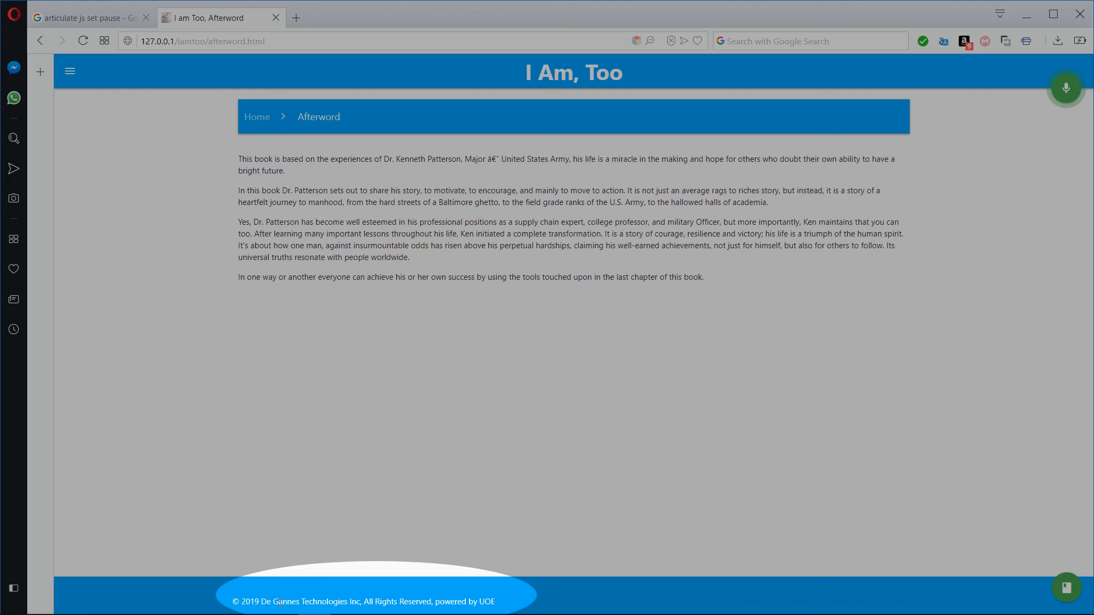
pyautogui.moveTo(768, 570)
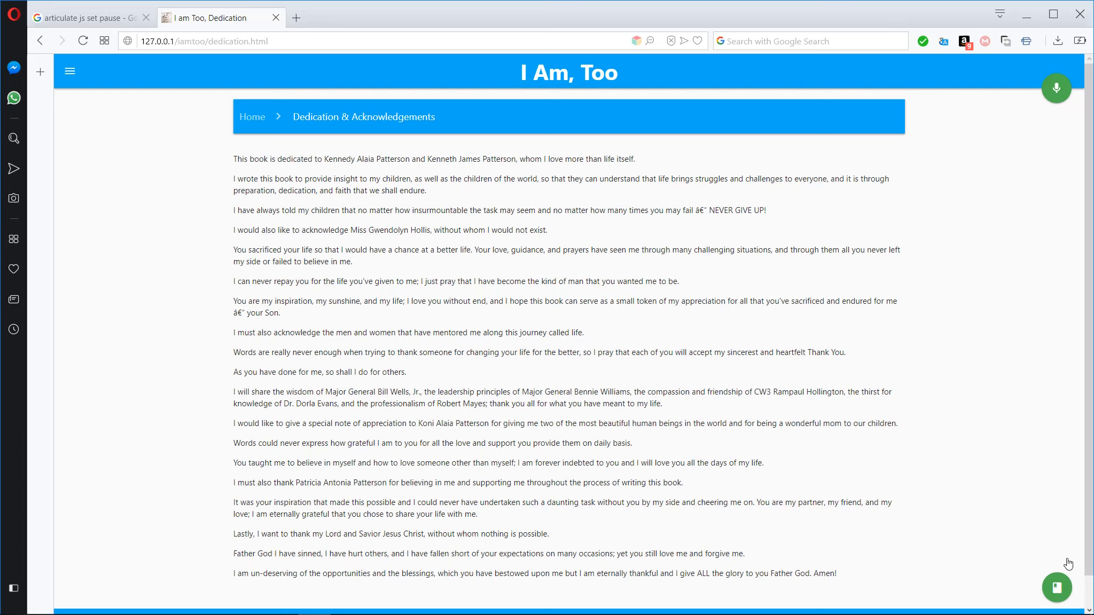
pyautogui.moveTo(1056, 89)
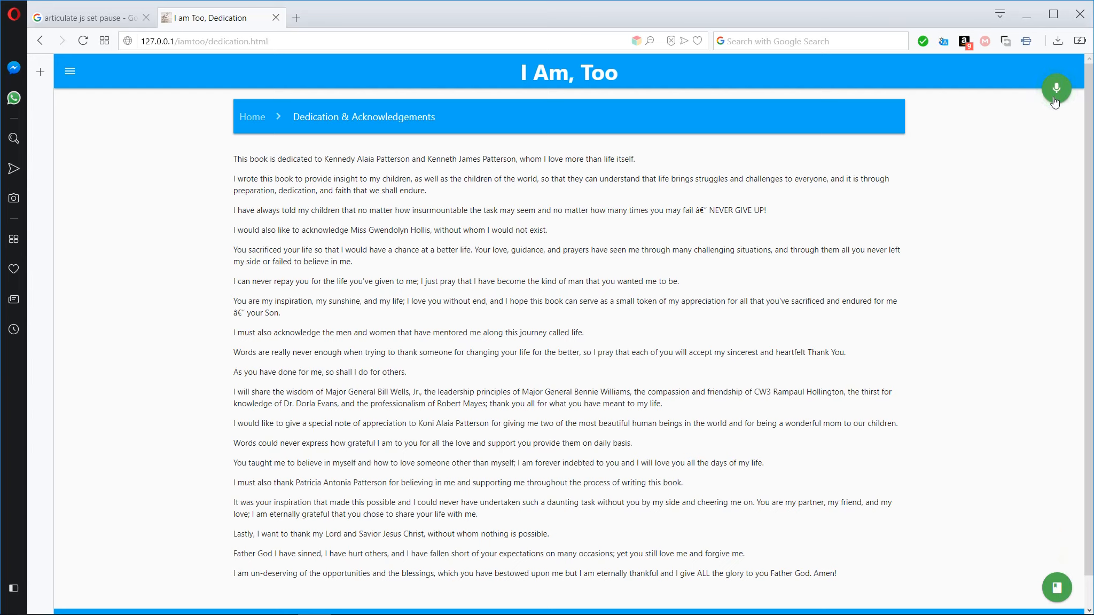
# Step: Have the Dedication & Acknowledgements page read aloud with the green microphone button
pyautogui.click(1057, 587)
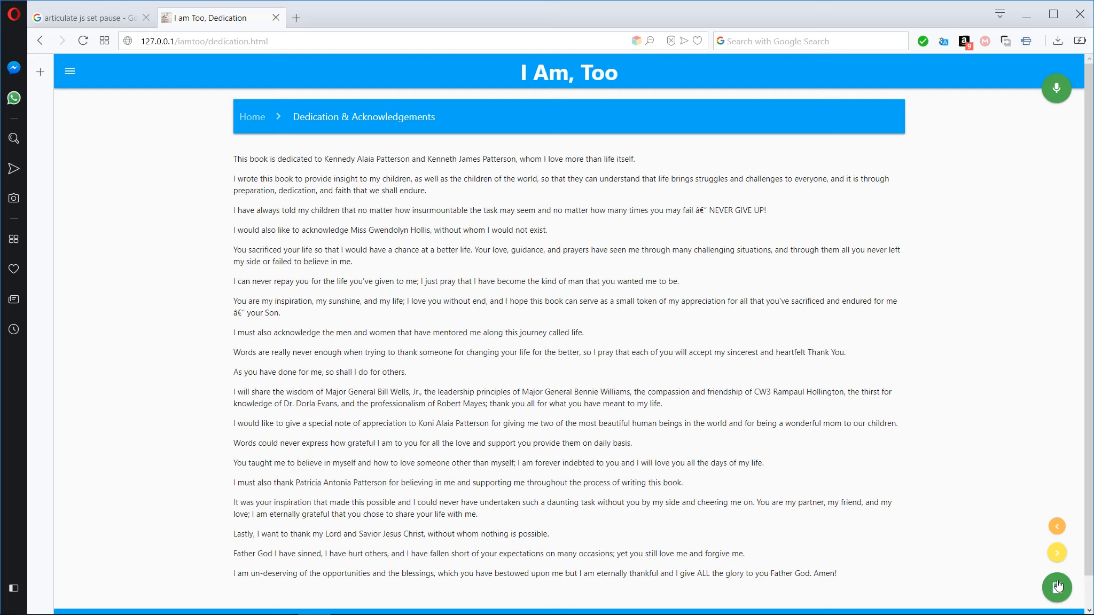